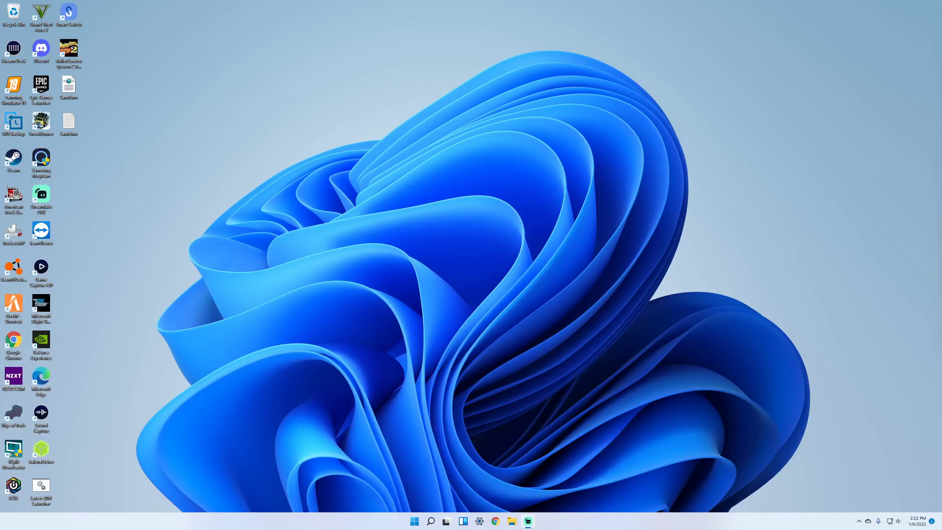
mouse_move(587, 363)
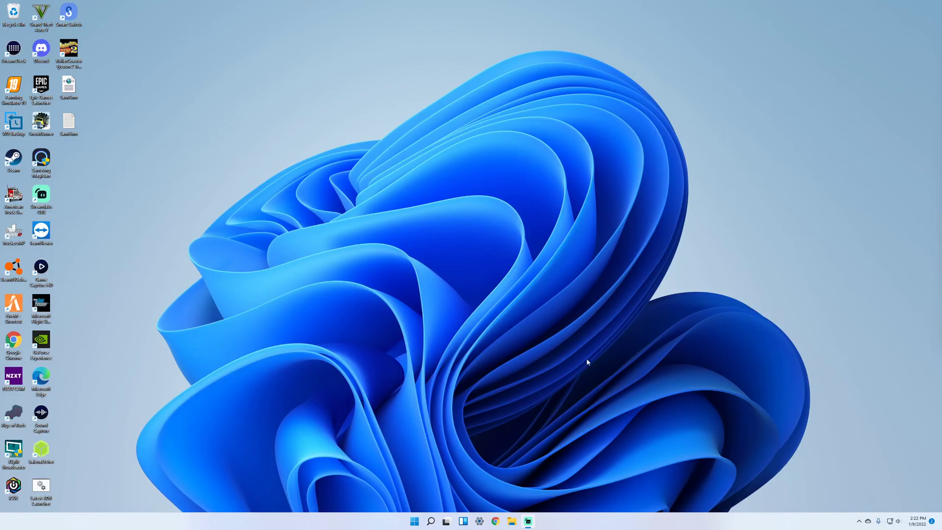
mouse_move(388, 360)
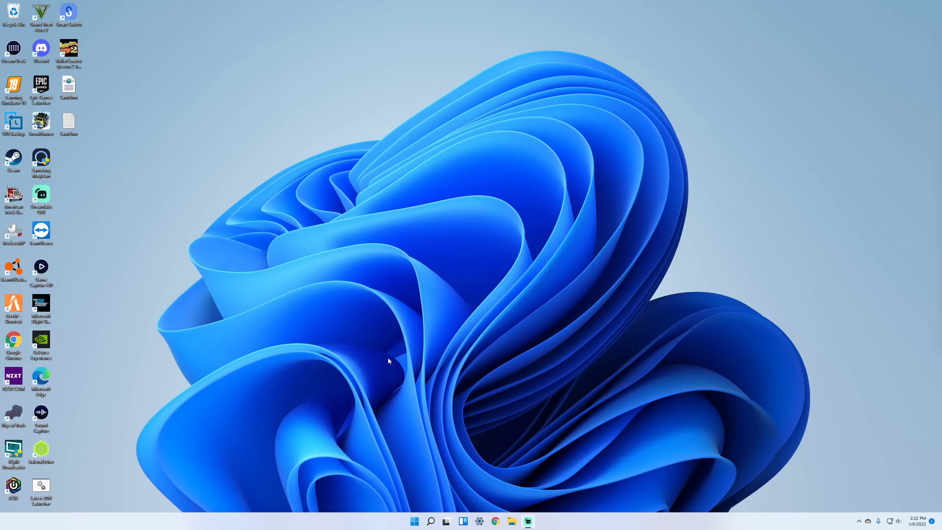
mouse_move(310, 321)
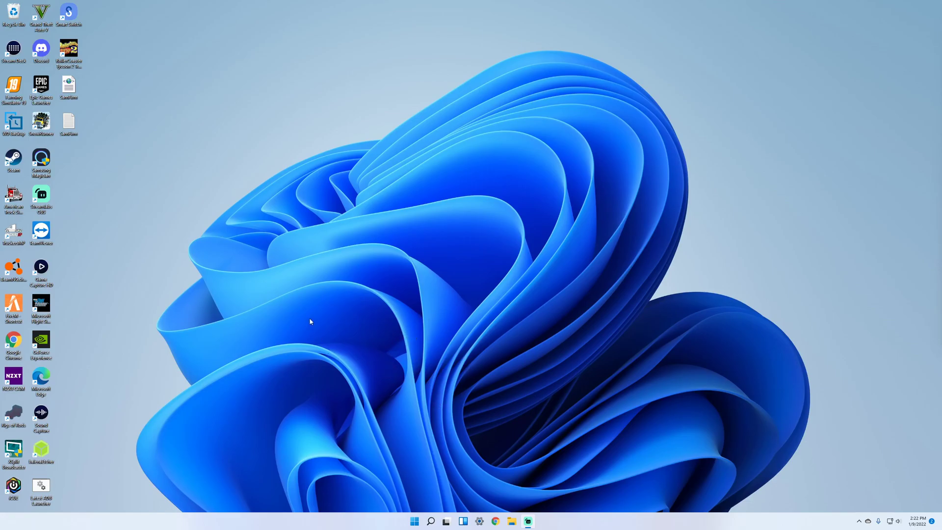
mouse_move(404, 388)
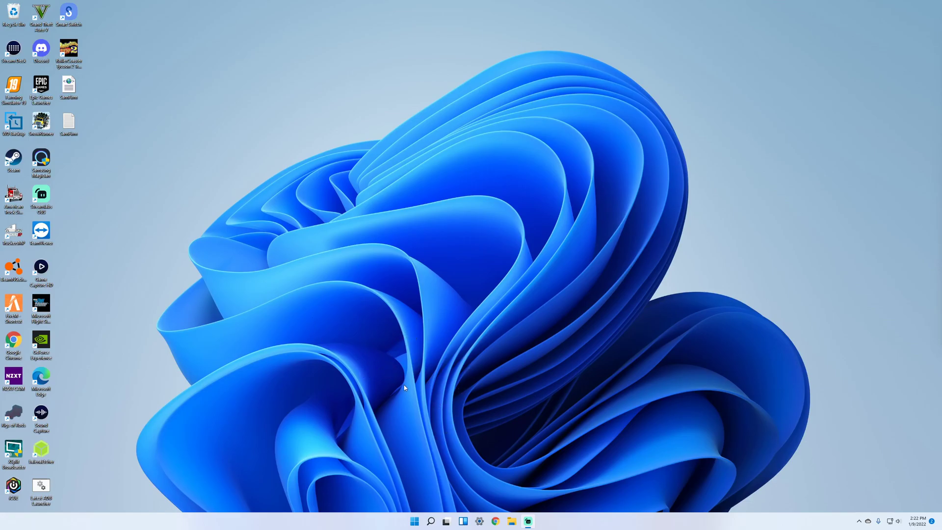
mouse_move(369, 465)
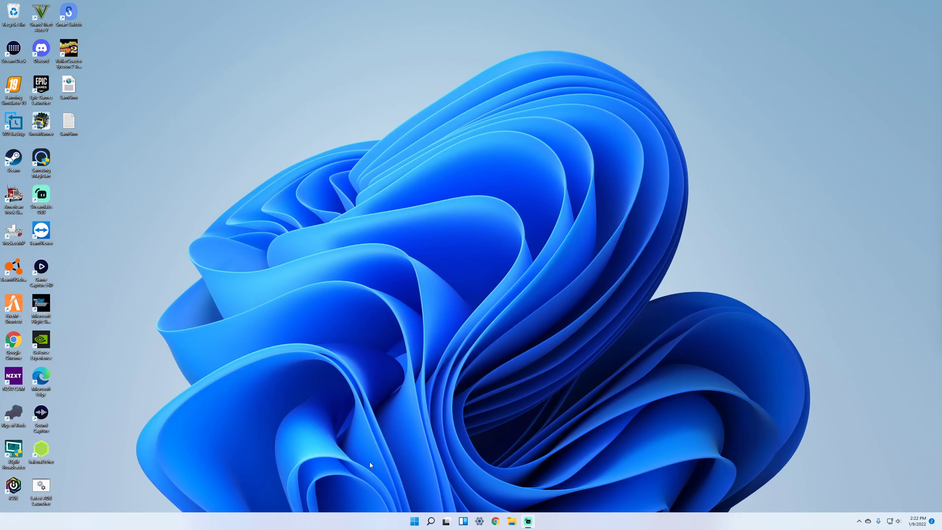
mouse_move(404, 423)
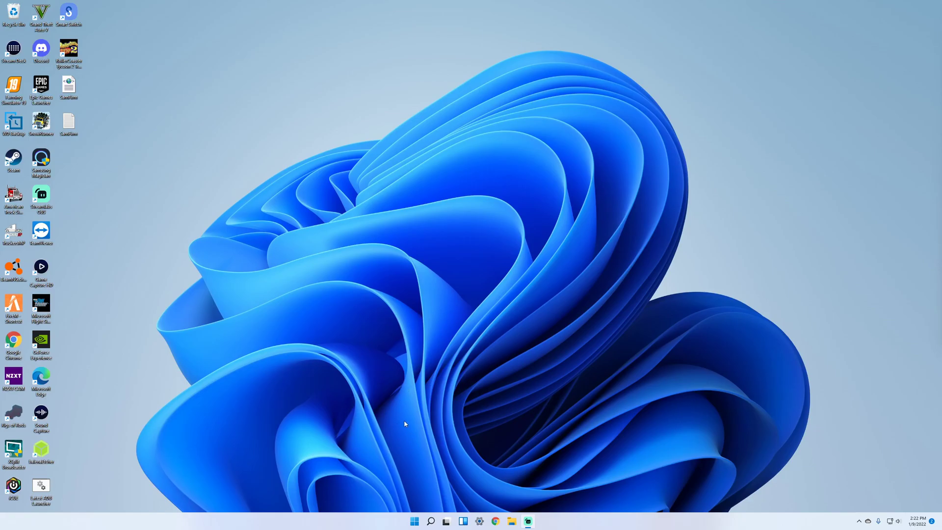
mouse_move(416, 382)
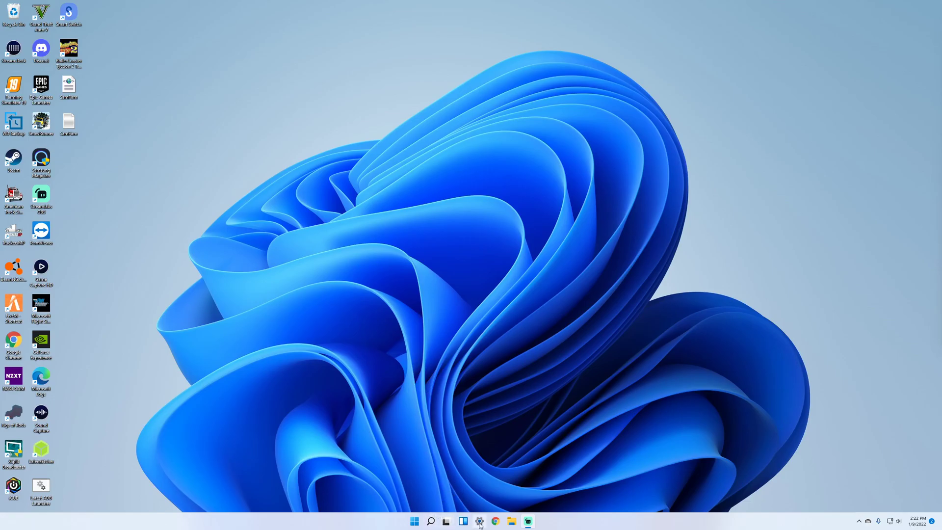
Launch Chrome and load sammobile.com/samsung/galaxy-z-fold-3/firmware/#SM-F926U1
click(495, 521)
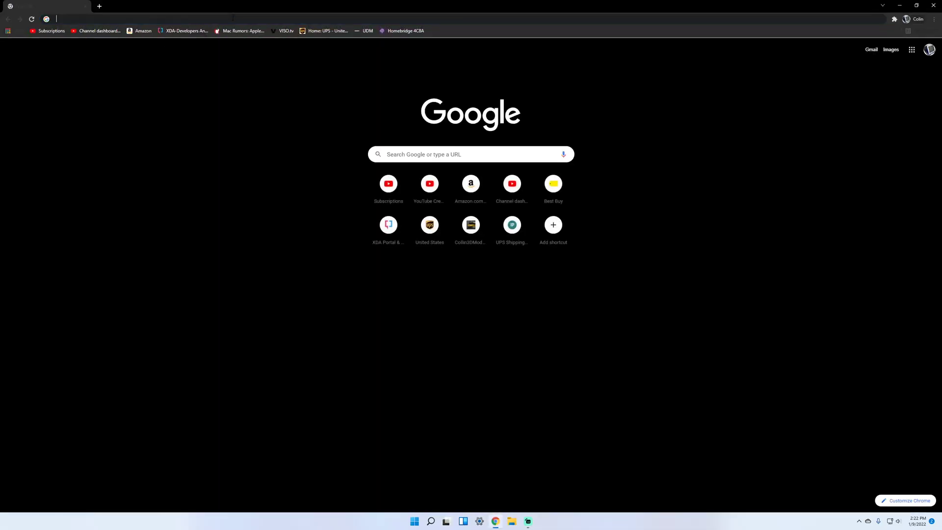
text(sammobile.com/samsung/galaxy-z-fold-3/firmware/#SM-F926U1)
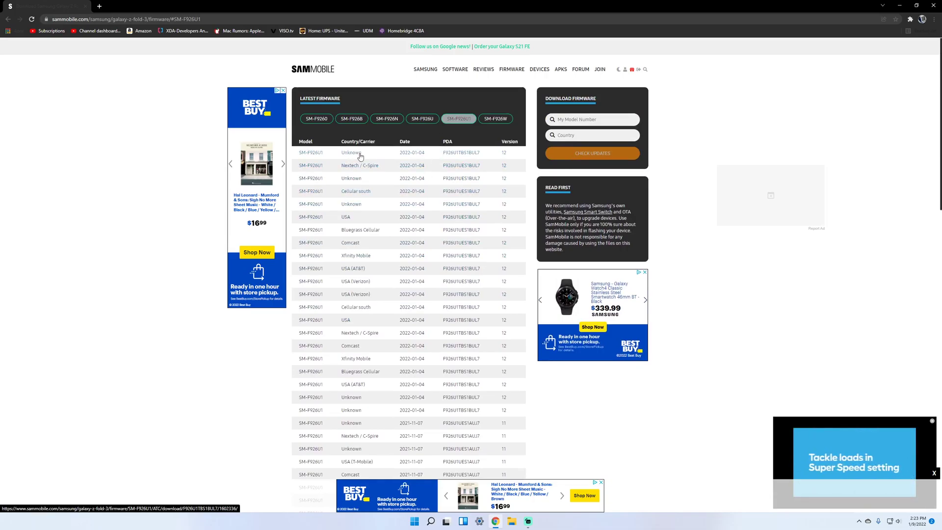
Filter the SM-F926U1 firmware list to the Unknown (XAA) region
click(345, 217)
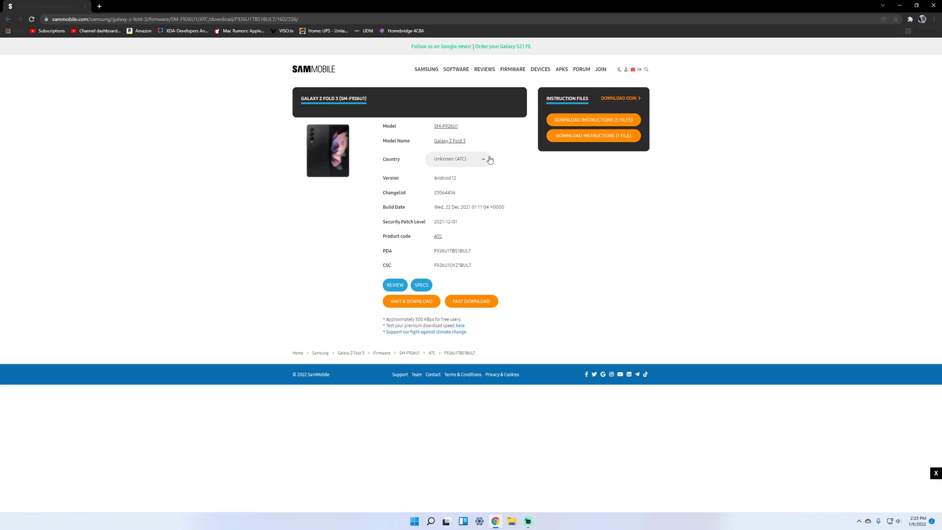
click(458, 158)
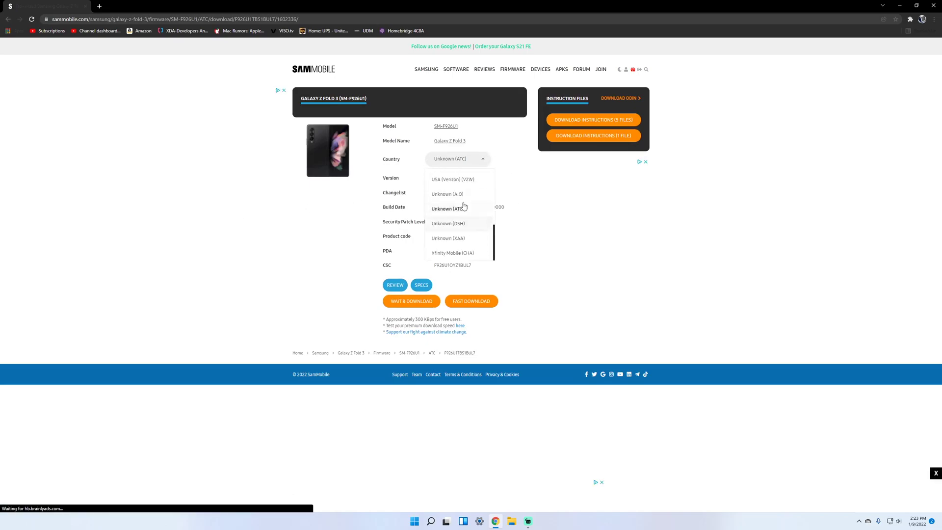
click(449, 209)
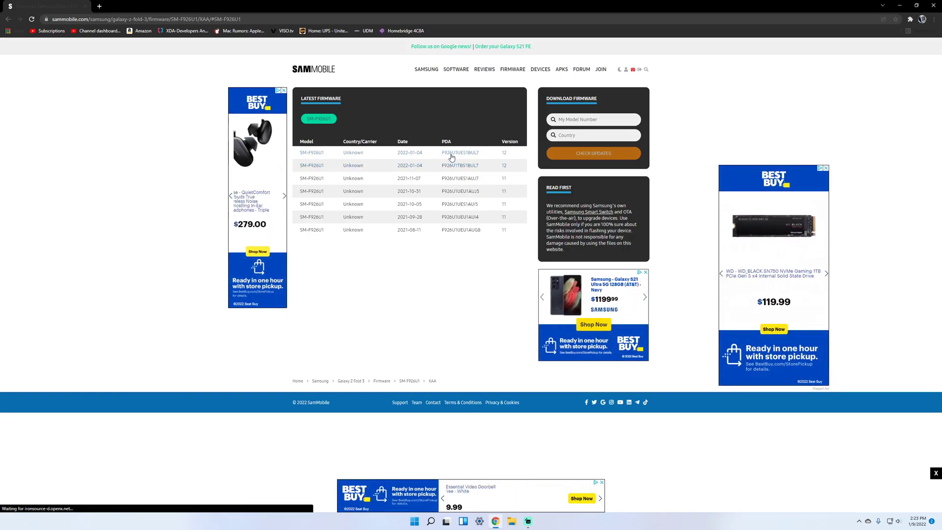
Open the 2022-01-04 F926U1UES1BUL7 firmware download page
click(460, 152)
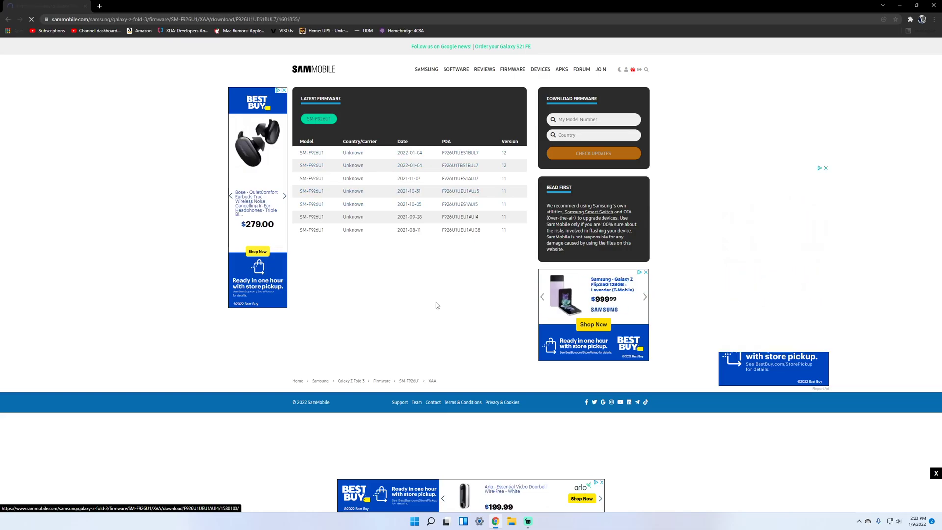
click(460, 152)
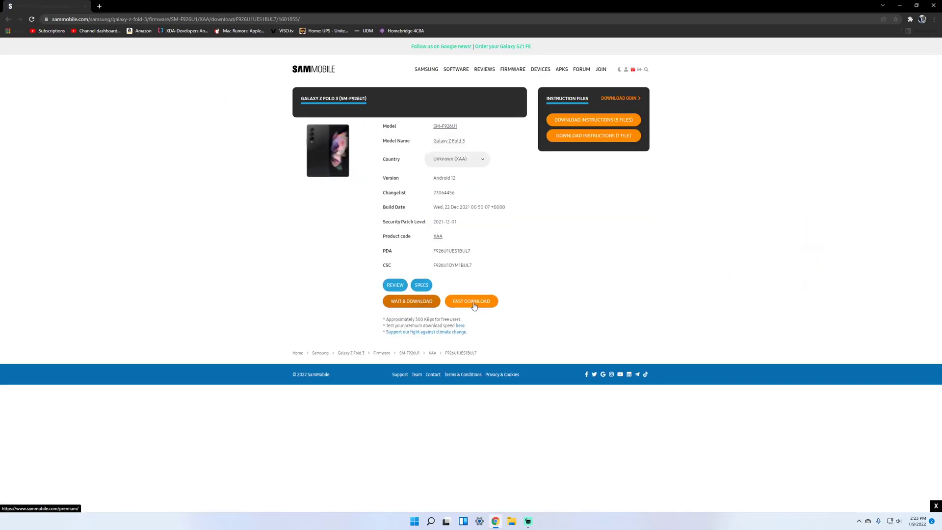
click(471, 301)
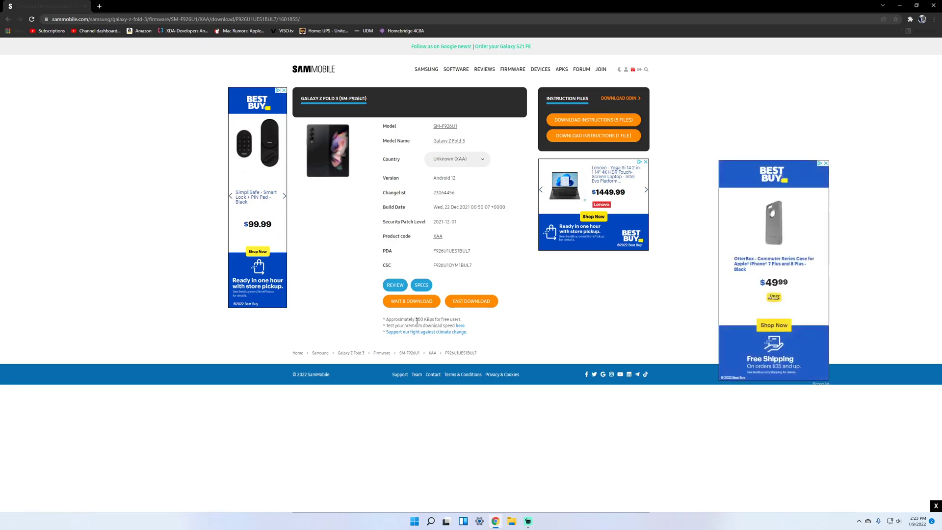
double_click(425, 319)
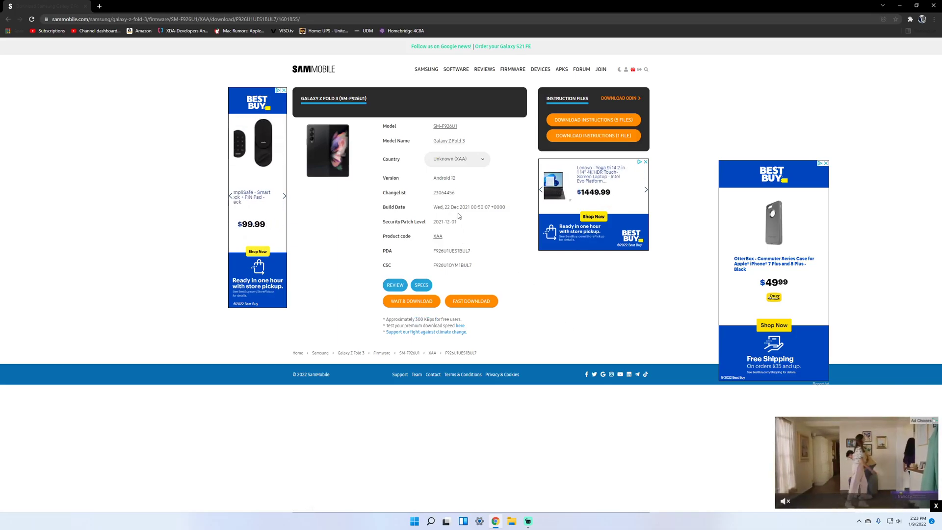
Browse the country list and keep Unknown (XAA) for the F926U1UES1BUL7 page
click(456, 159)
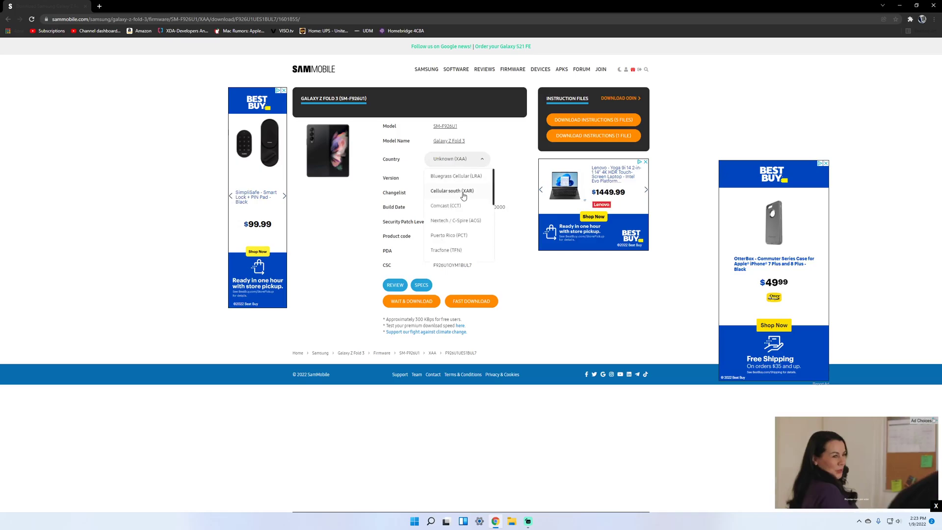
scroll(down, 3)
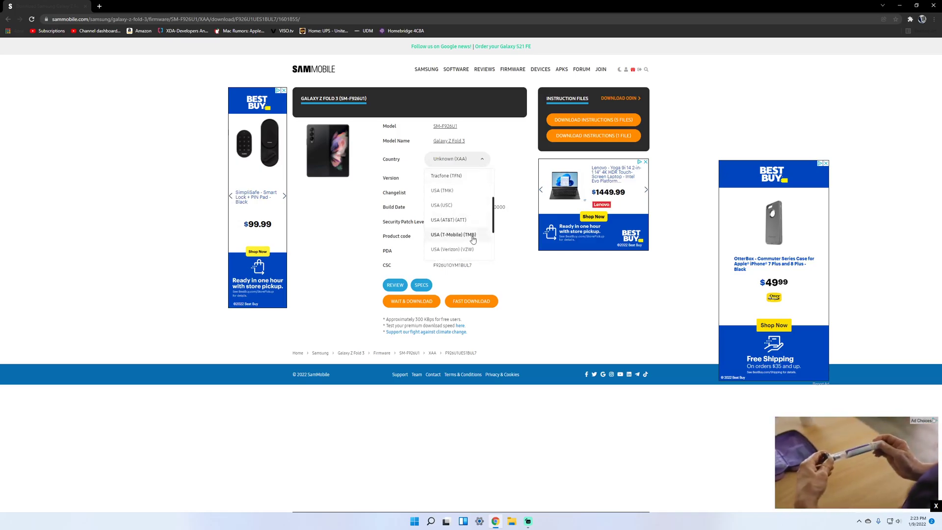
scroll(down, 3)
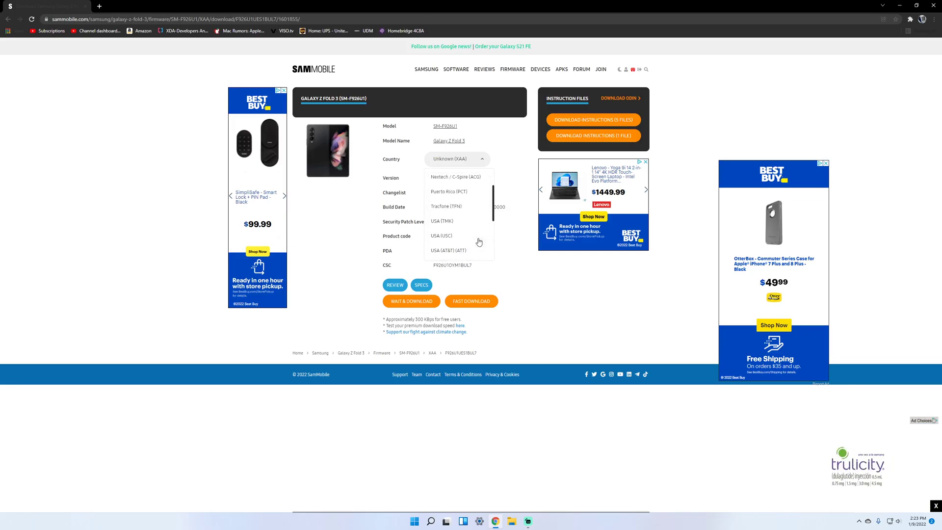
scroll(down, 3)
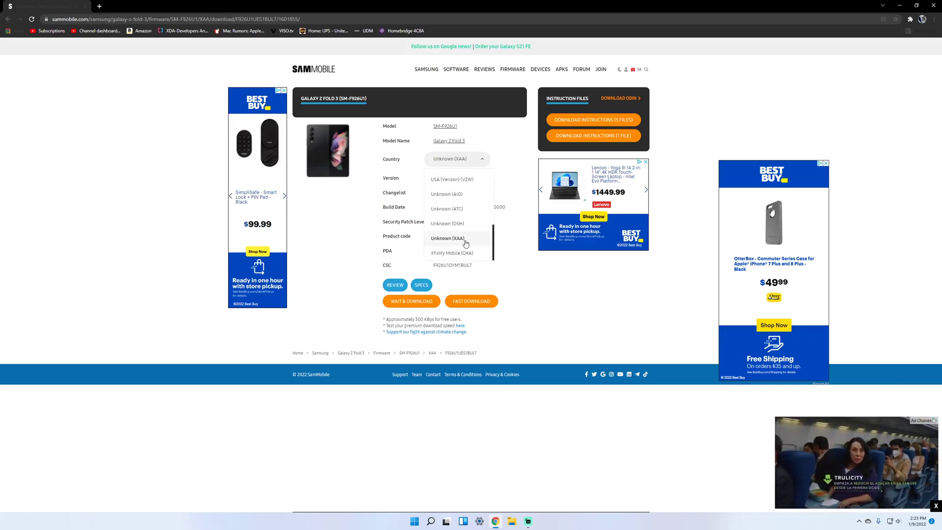
scroll(down, 3)
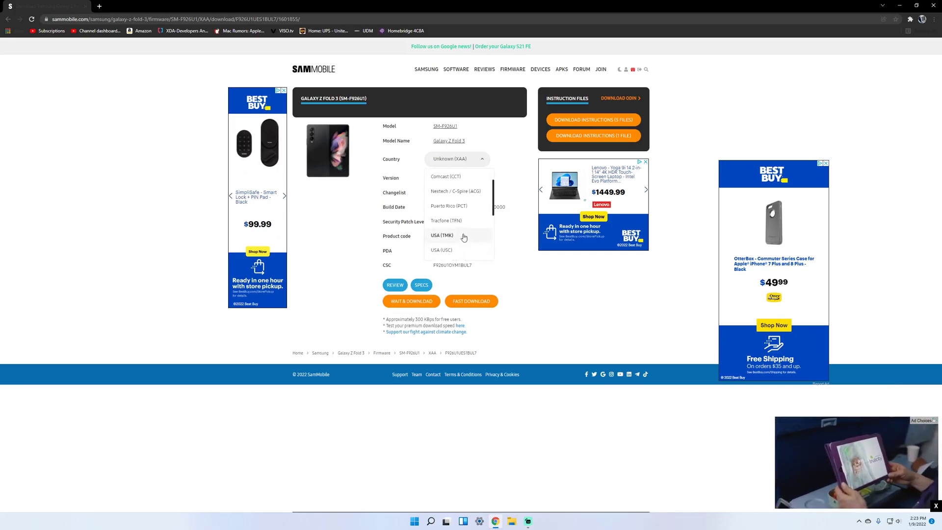
scroll(up, 3)
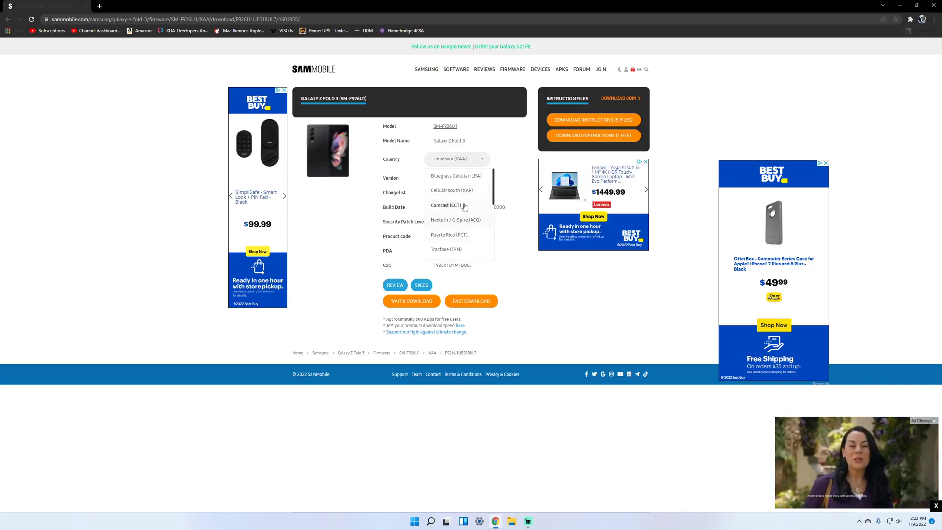
scroll(down, 3)
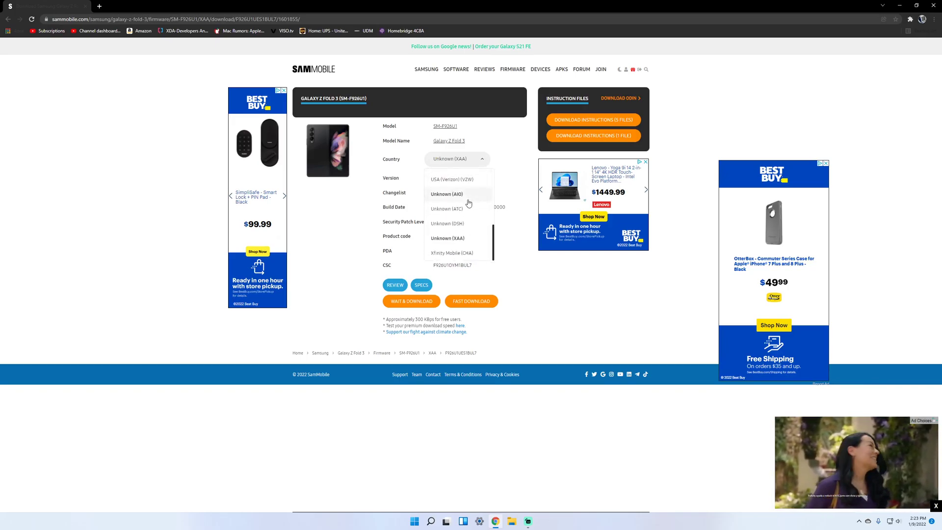
scroll(down, 3)
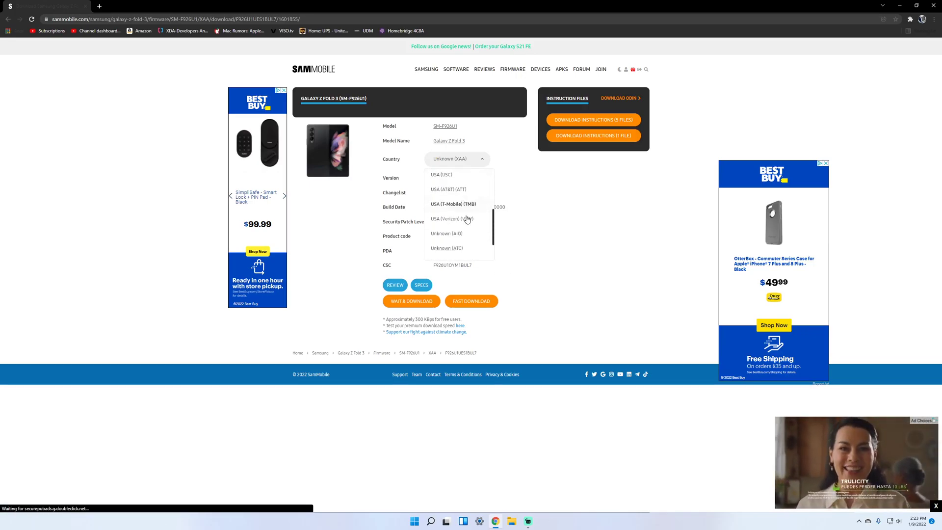
scroll(up, 3)
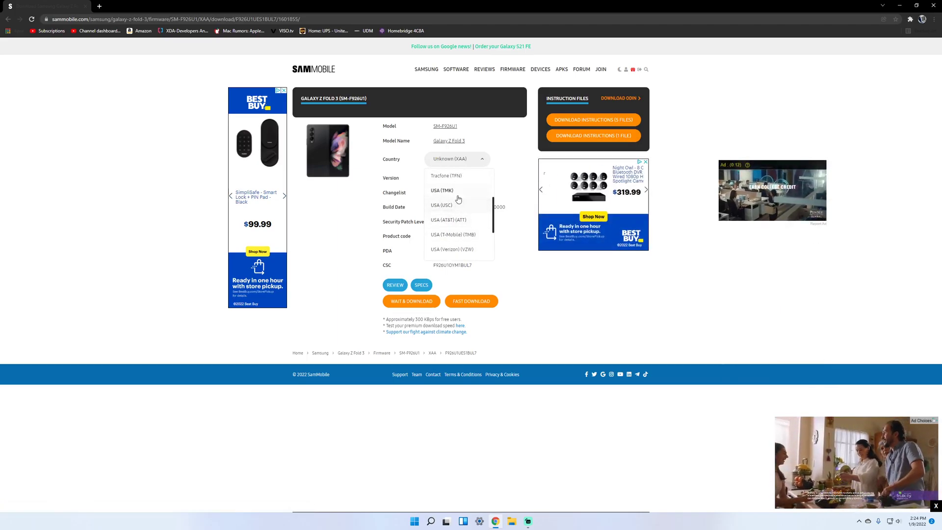
scroll(down, 3)
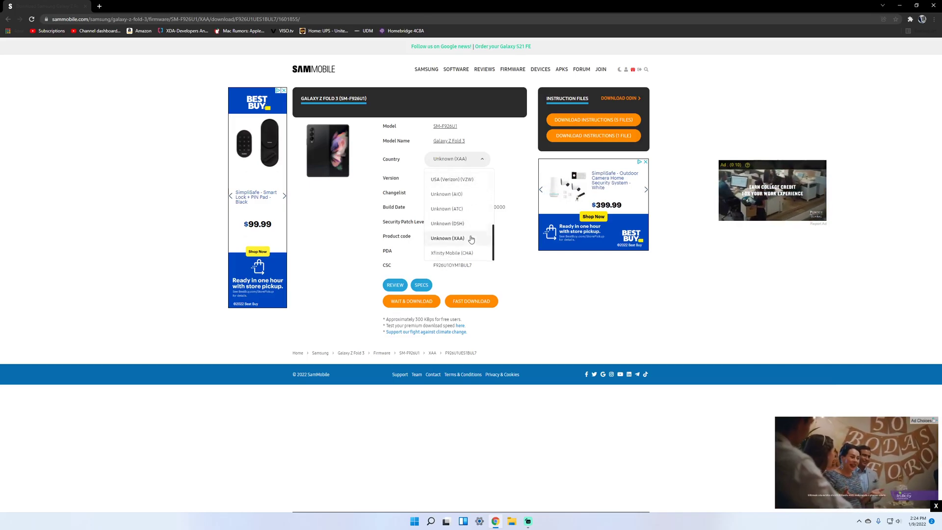
click(447, 238)
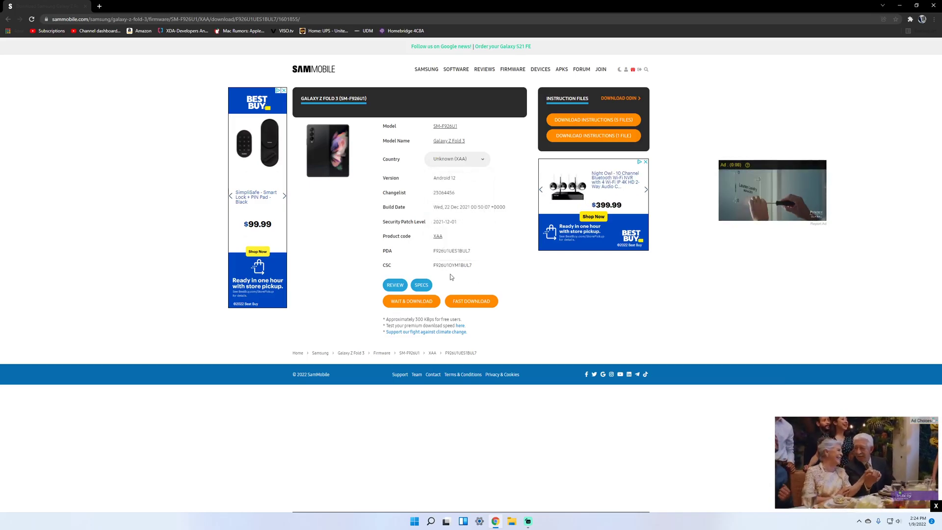
double_click(452, 265)
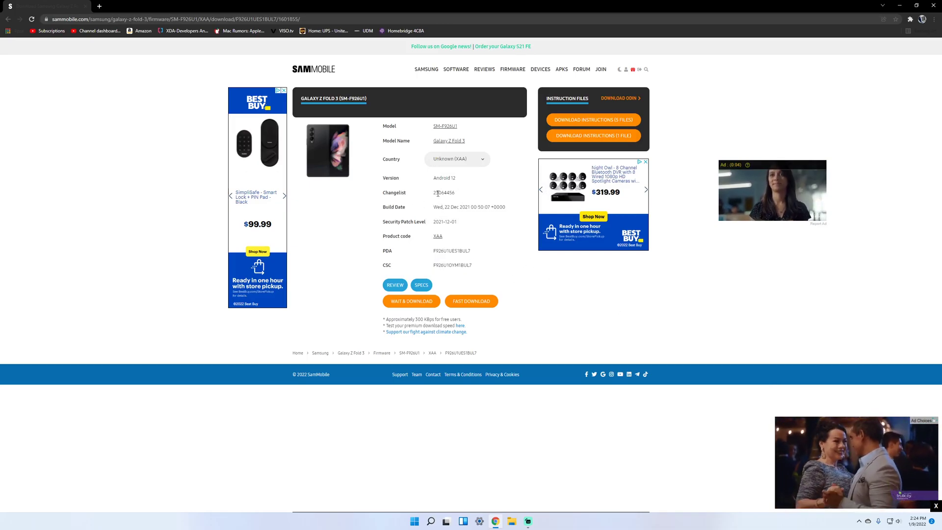
mouse_move(536, 283)
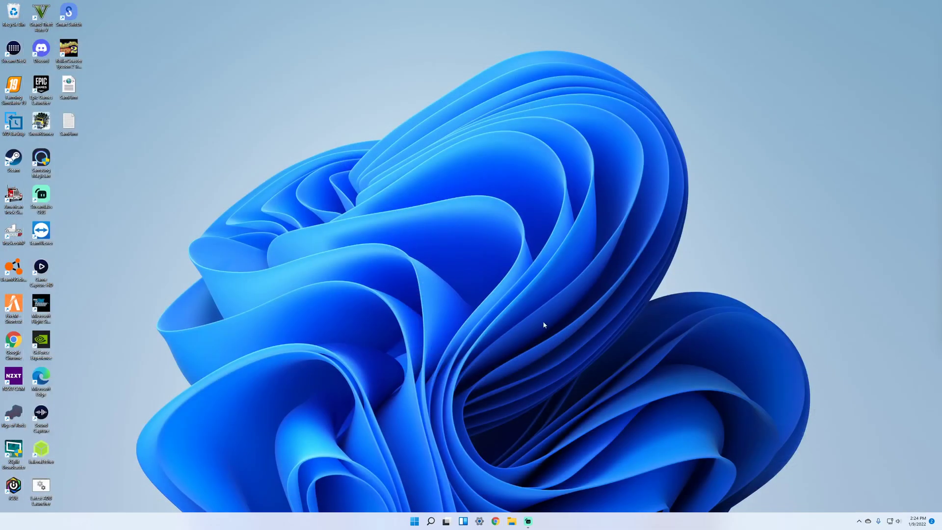
mouse_move(861, 66)
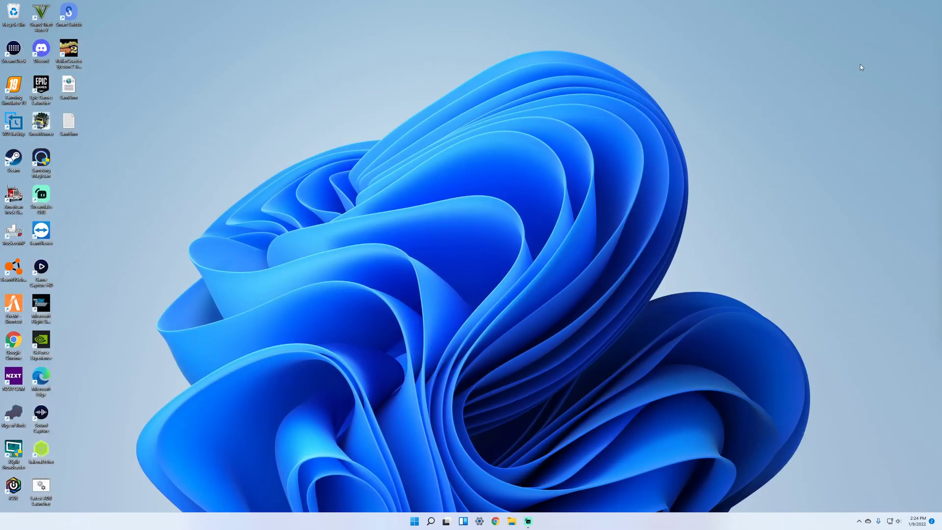
mouse_move(905, 187)
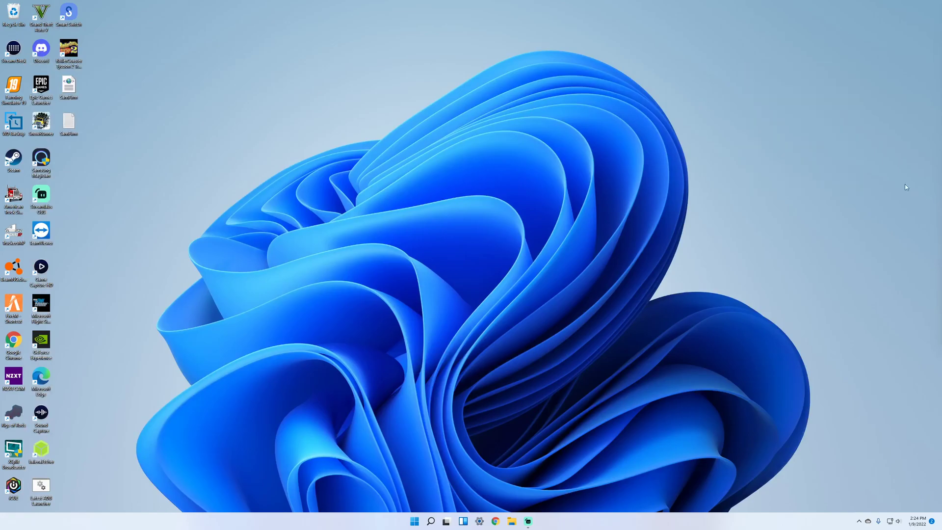
mouse_move(89, 109)
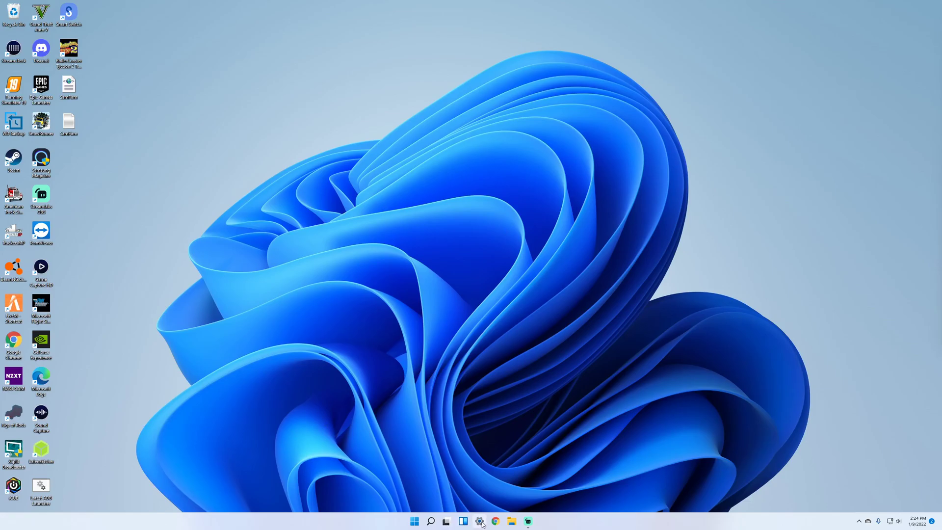
mouse_move(391, 399)
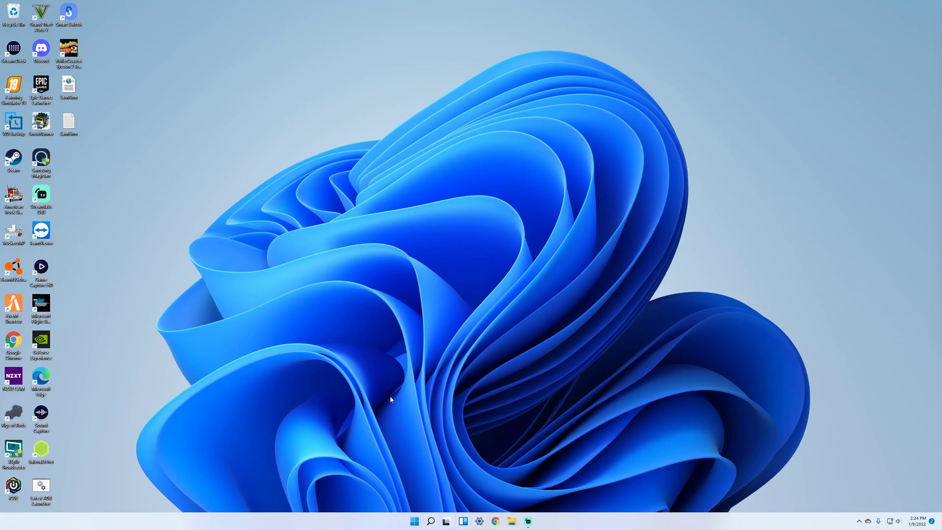
mouse_move(413, 495)
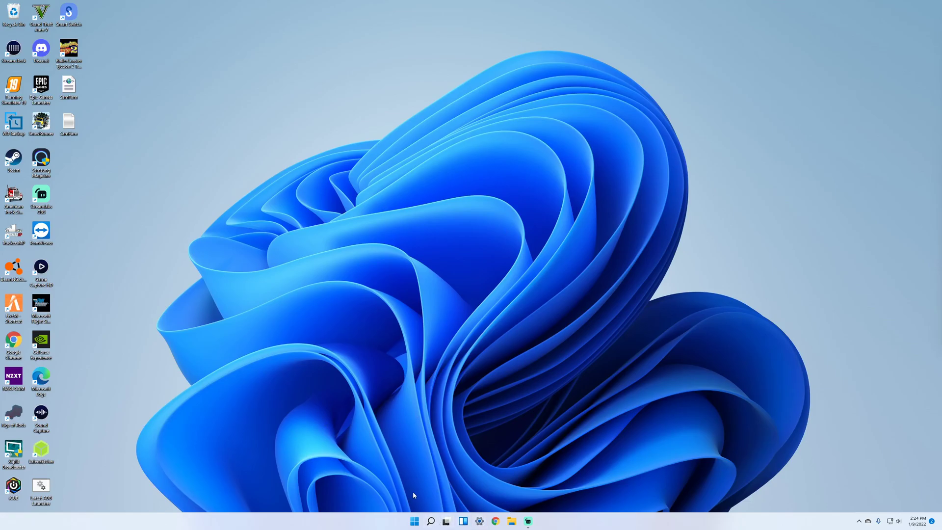
Search Windows for 'odin'
click(431, 521)
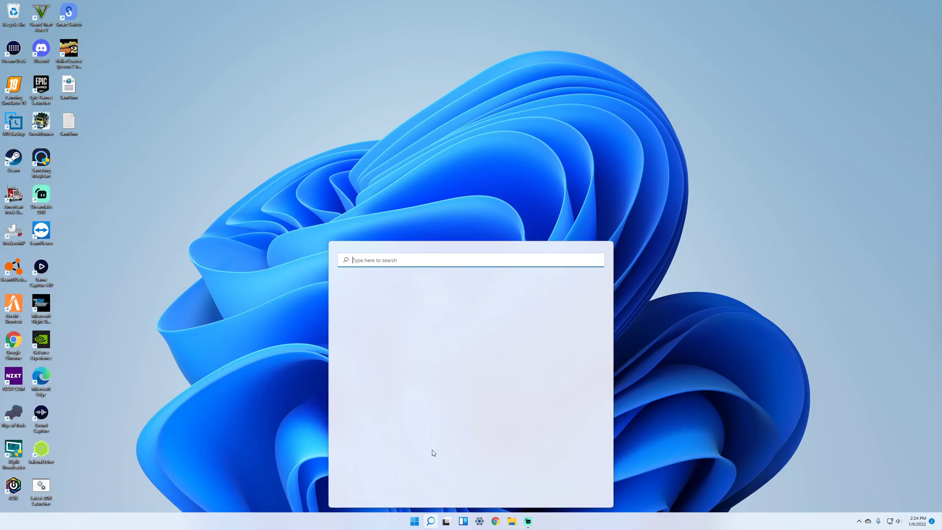
text(odin)
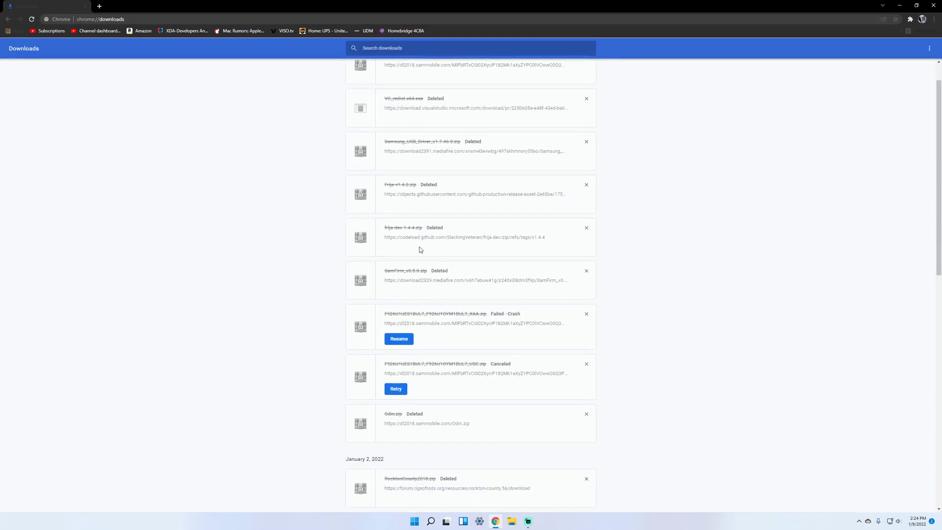
Re-download Odin.zip from Chrome's download list and save it to Downloads
scroll(down, 3)
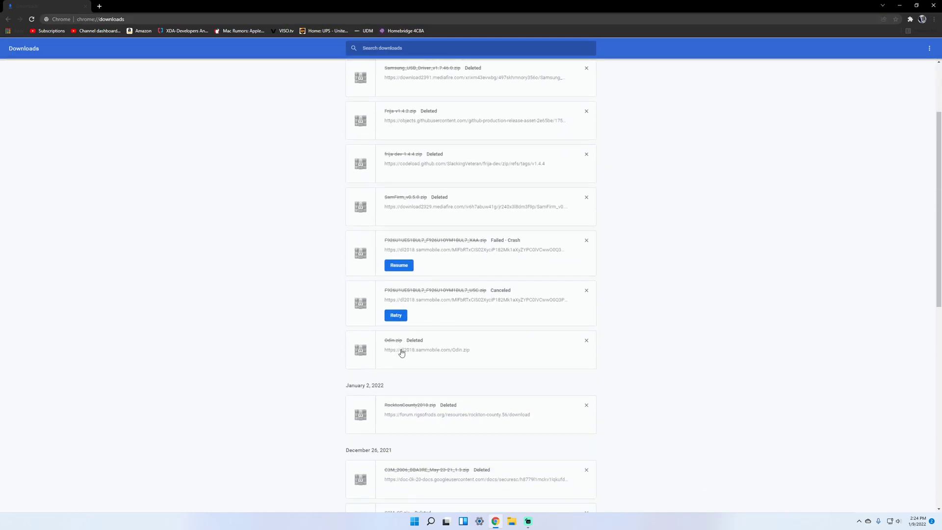
click(393, 349)
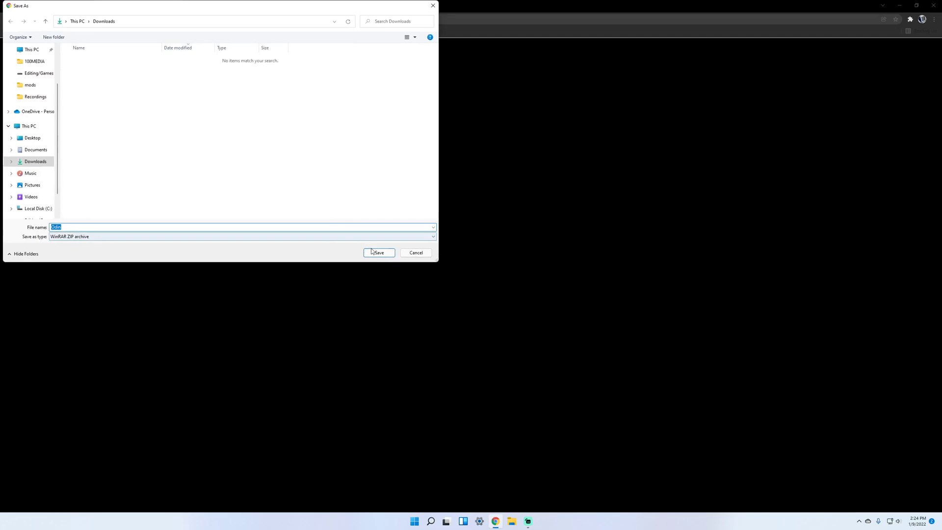
click(377, 252)
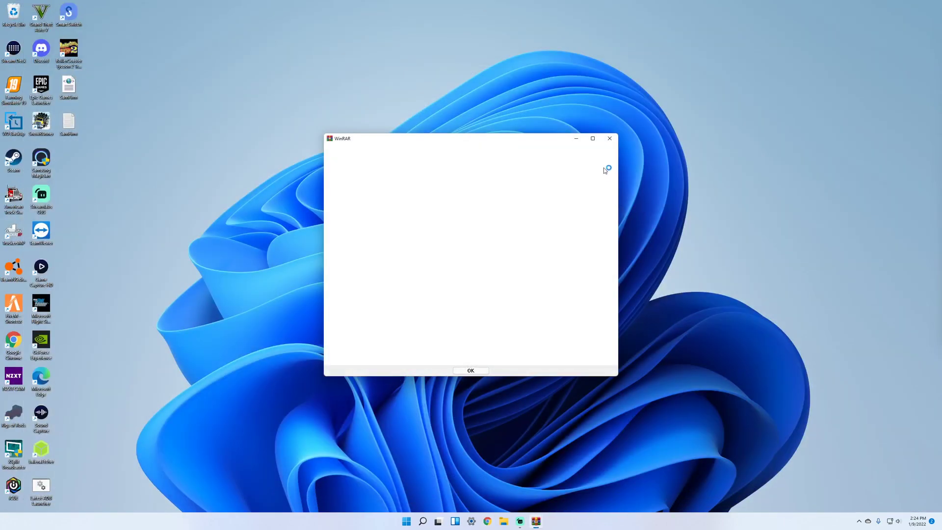
Run Odin3_v3.14.4.exe from the archive's Odin3_v3.14.4 folder, accepting the warnings
click(471, 370)
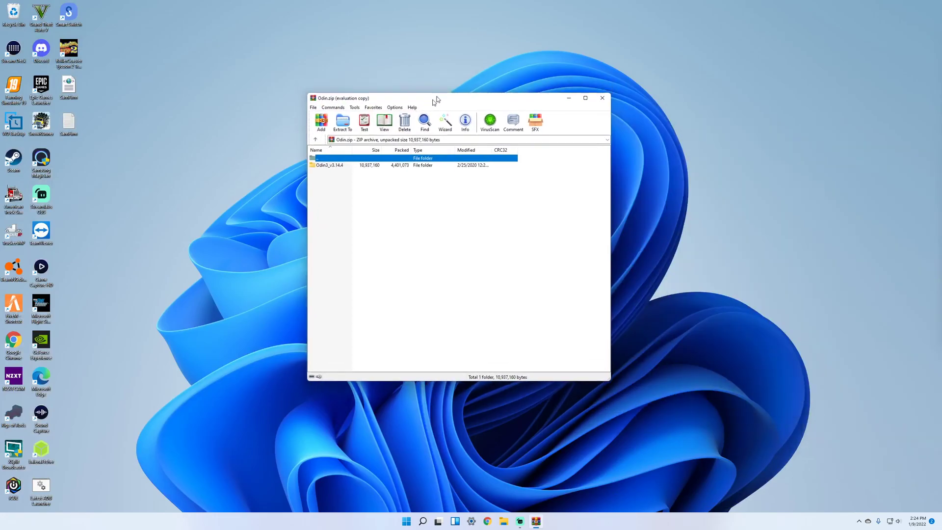
double_click(329, 165)
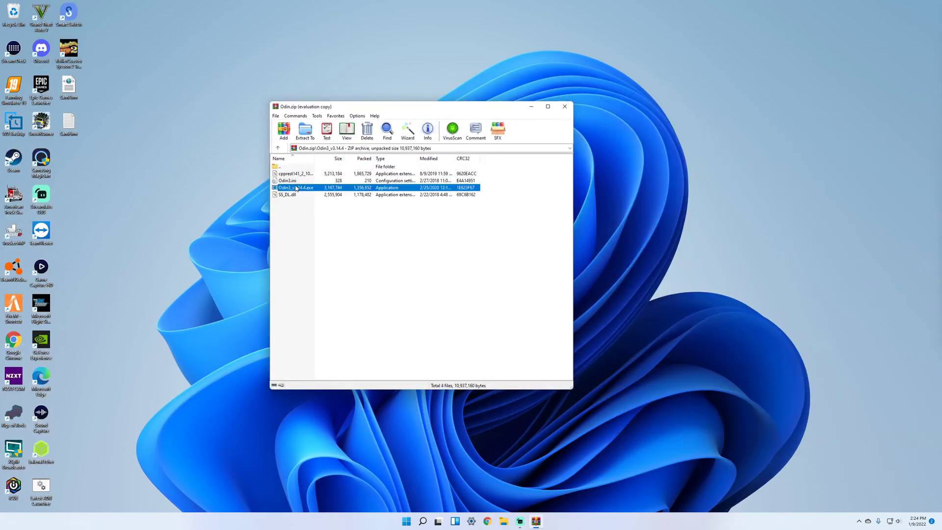
double_click(295, 188)
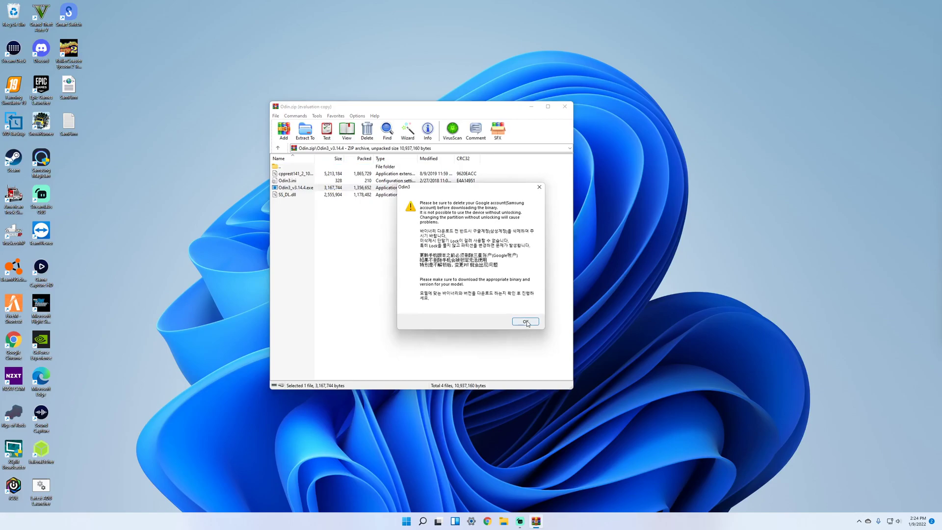
click(523, 321)
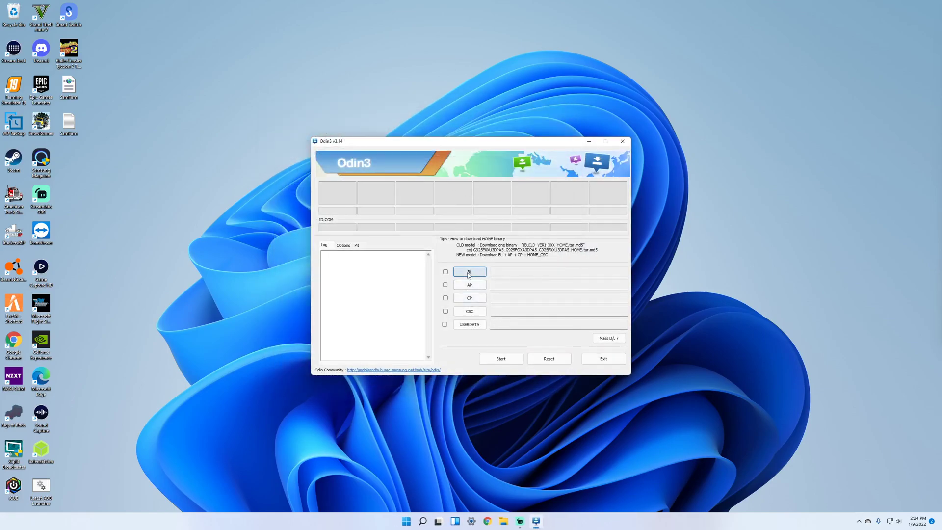
mouse_move(469, 295)
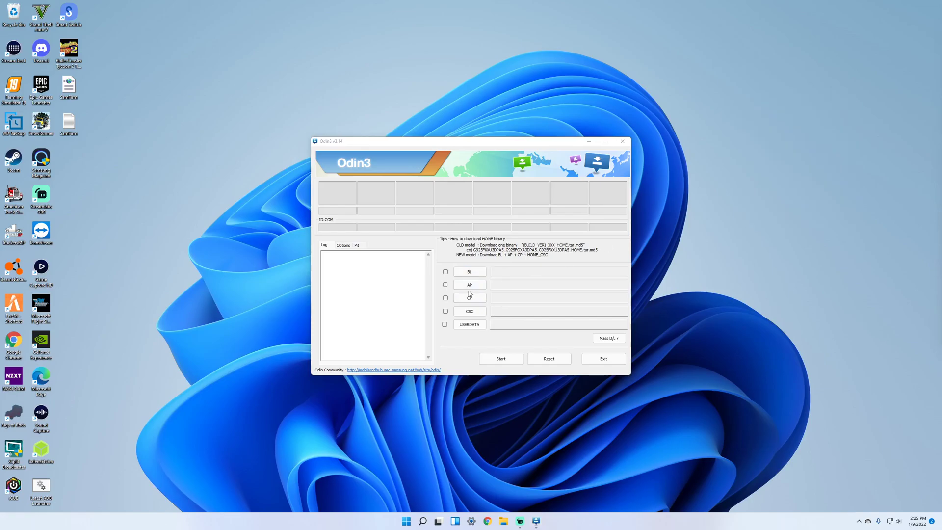
click(469, 271)
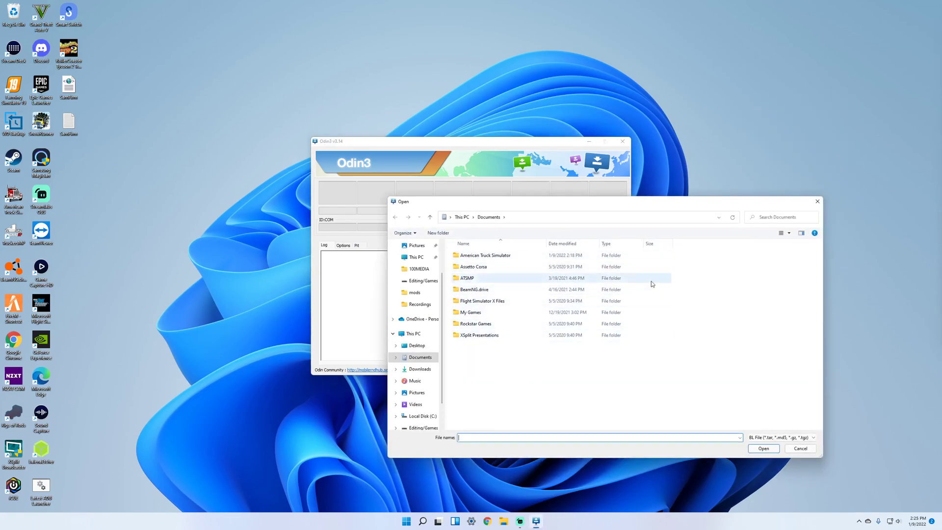
click(799, 448)
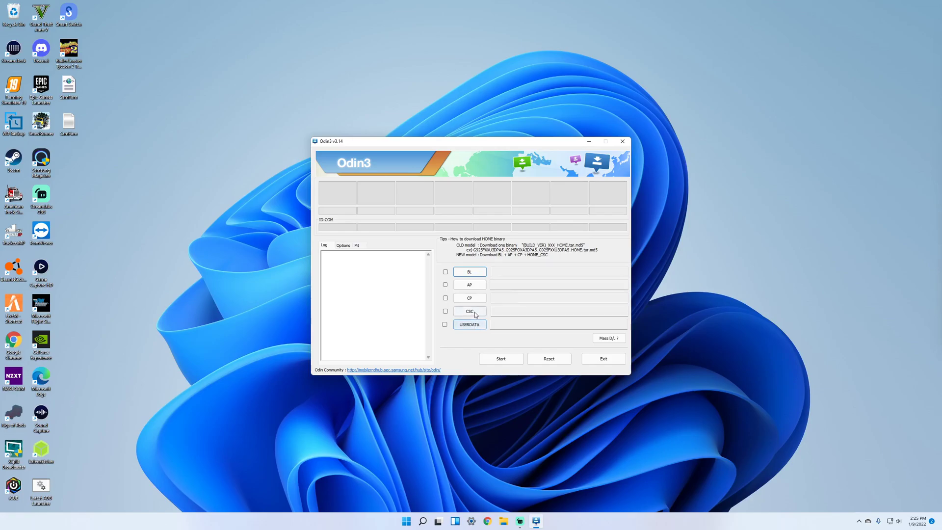
click(469, 311)
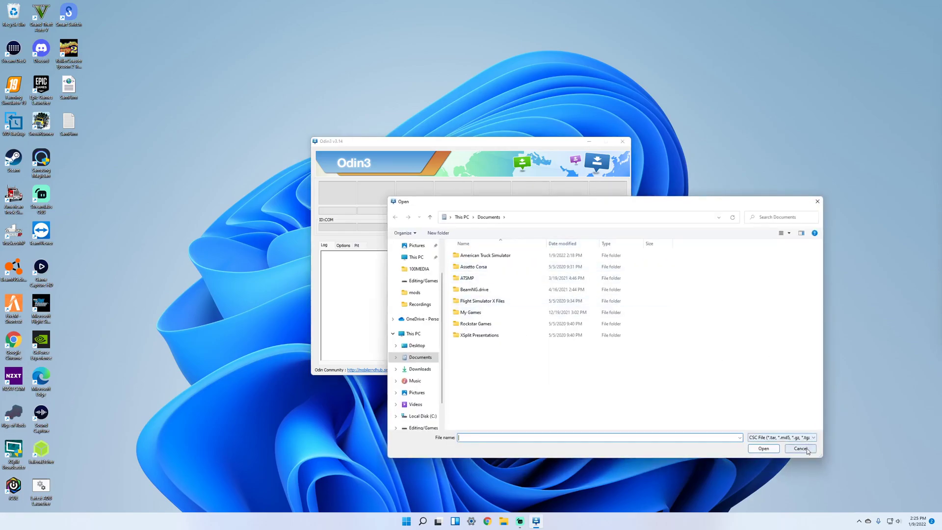
click(799, 448)
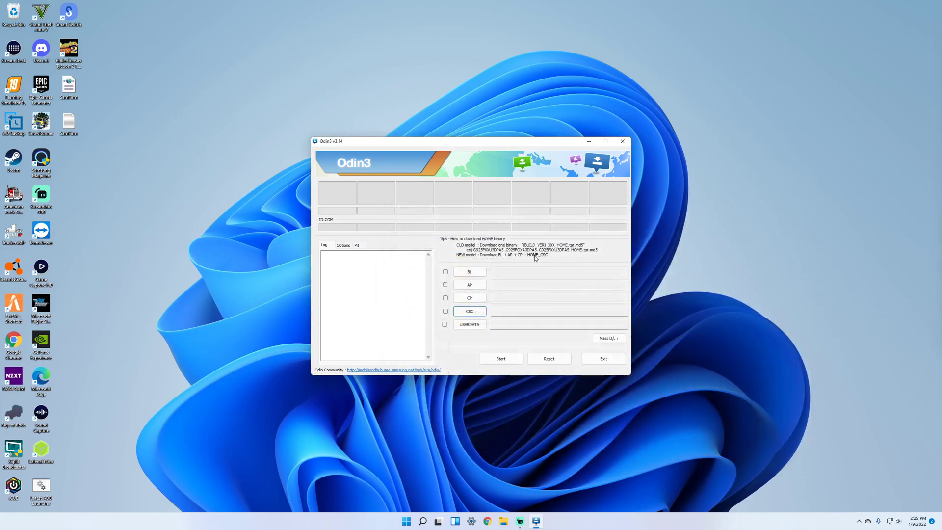
mouse_move(543, 263)
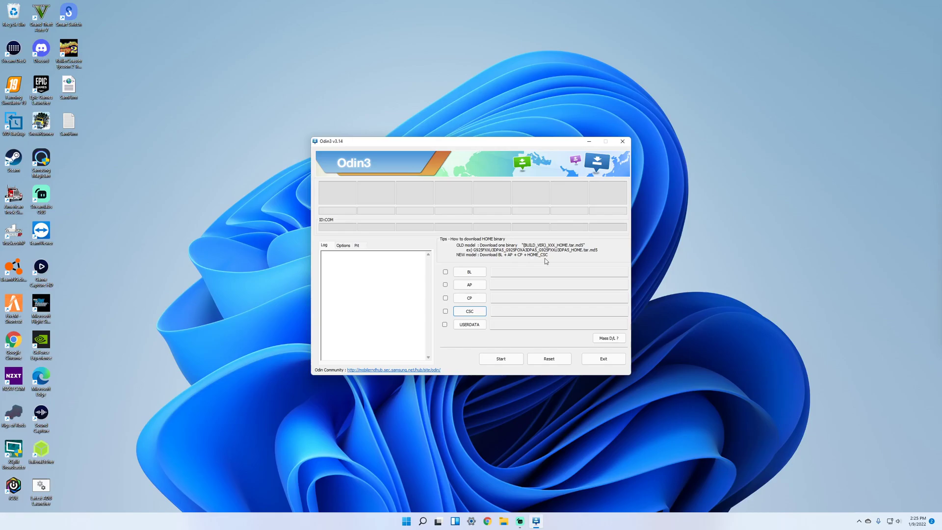
mouse_move(479, 274)
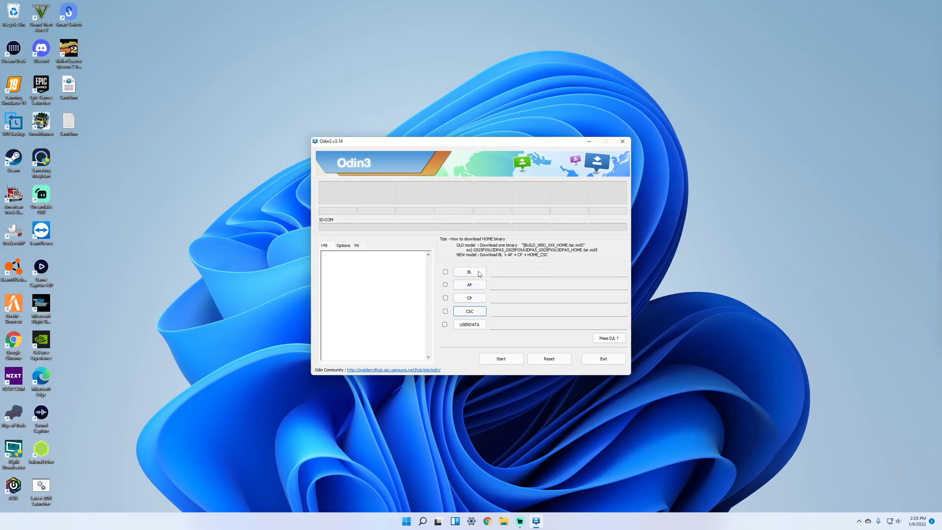
mouse_move(518, 355)
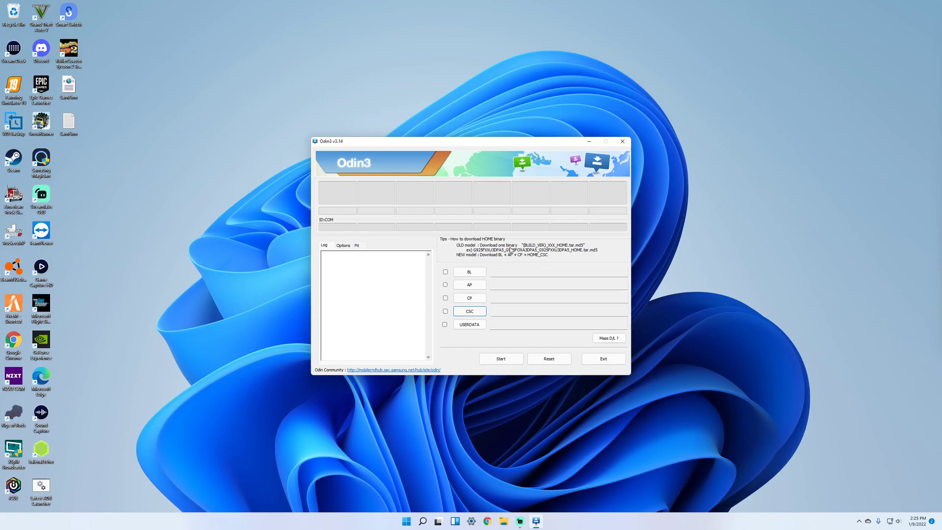
mouse_move(478, 239)
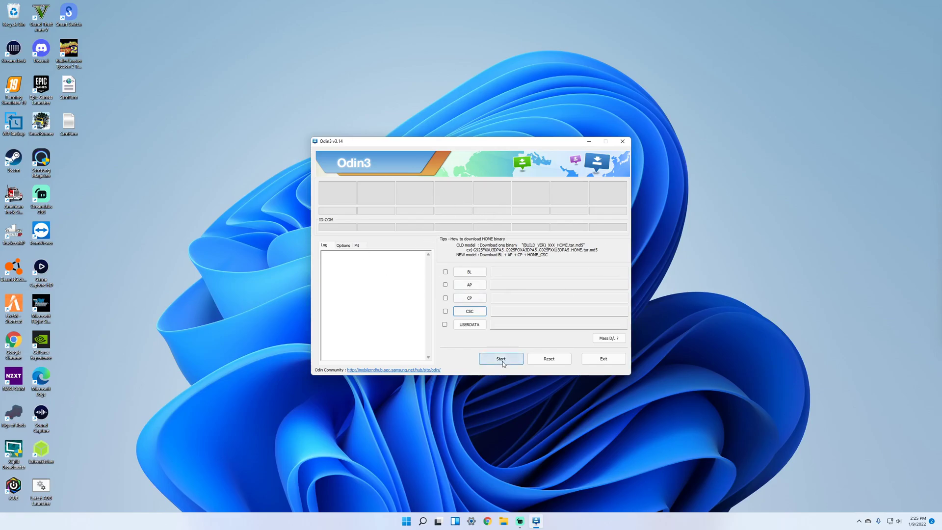
mouse_move(603, 182)
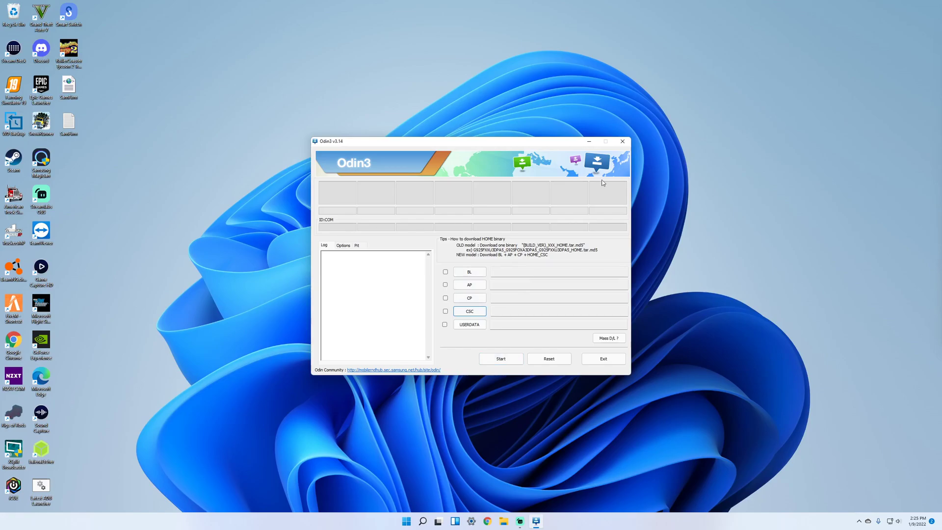
mouse_move(618, 254)
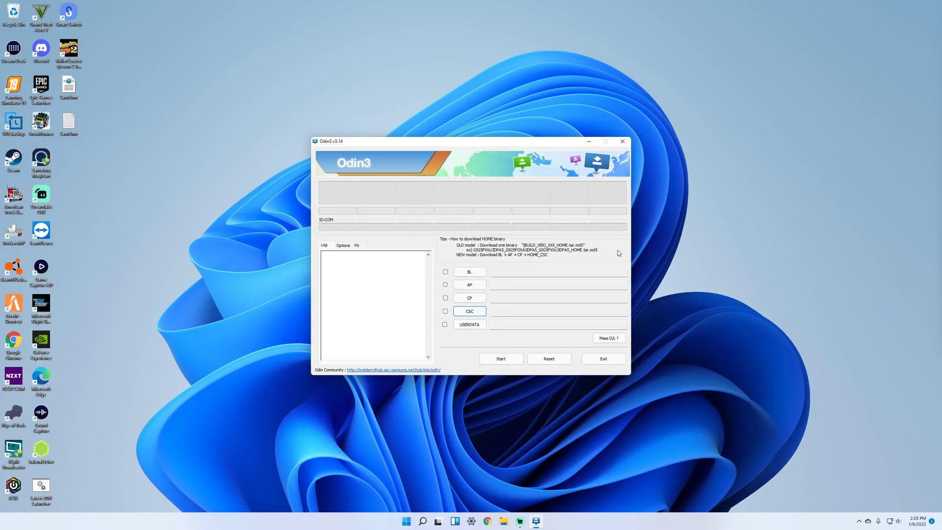
Close the Odin3 window without loading any firmware files
click(623, 141)
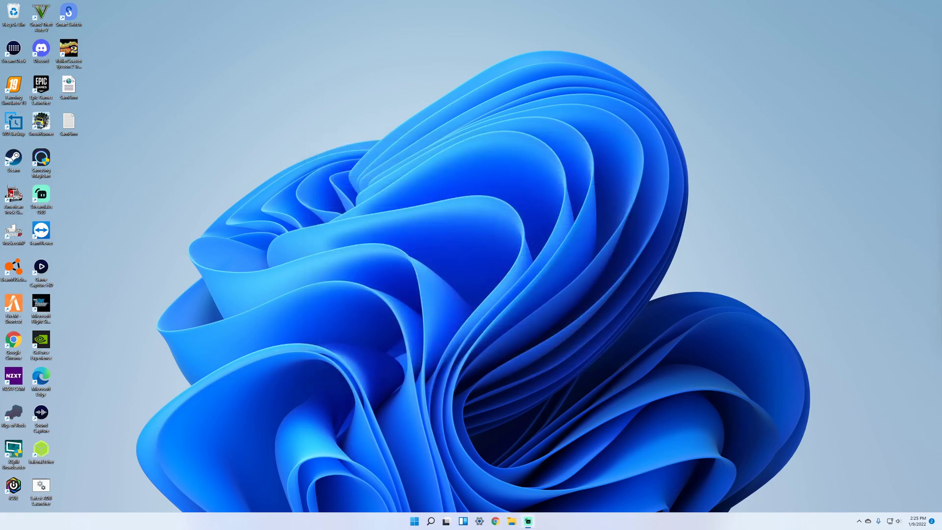